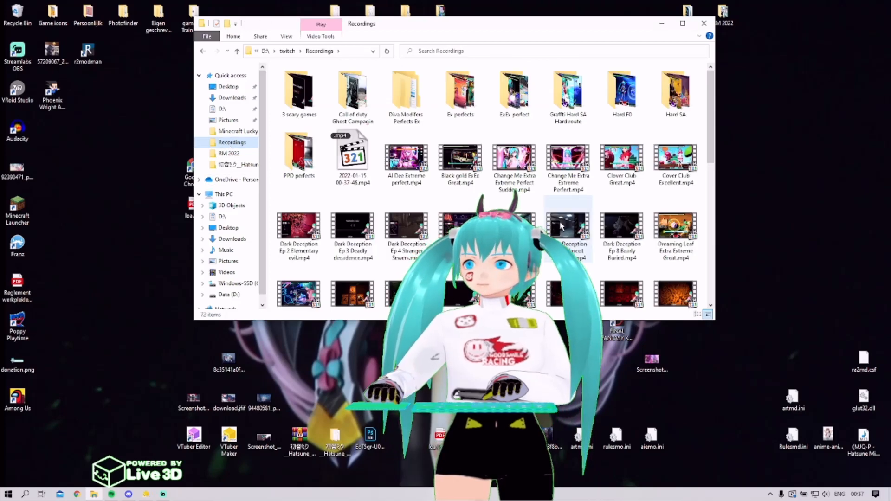
Open Inscryption Modded Ep7.mp4 from the Recordings folder in the media player.
scroll(down, 3)
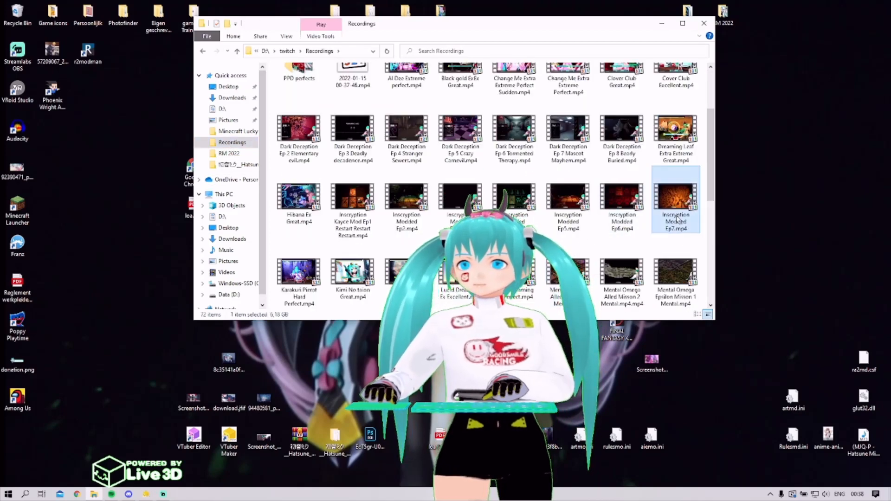
double_click(675, 196)
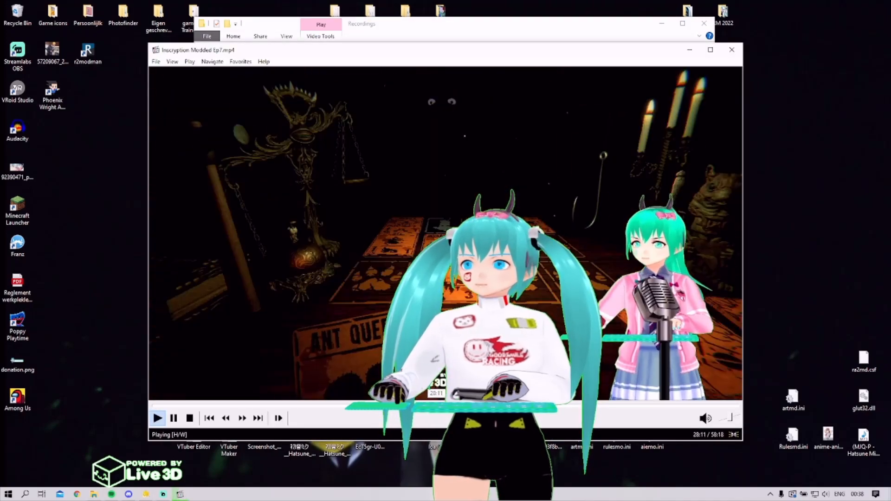
Scrub the Ep7 recording back to about 09:51, pause it, and close the player.
click(287, 408)
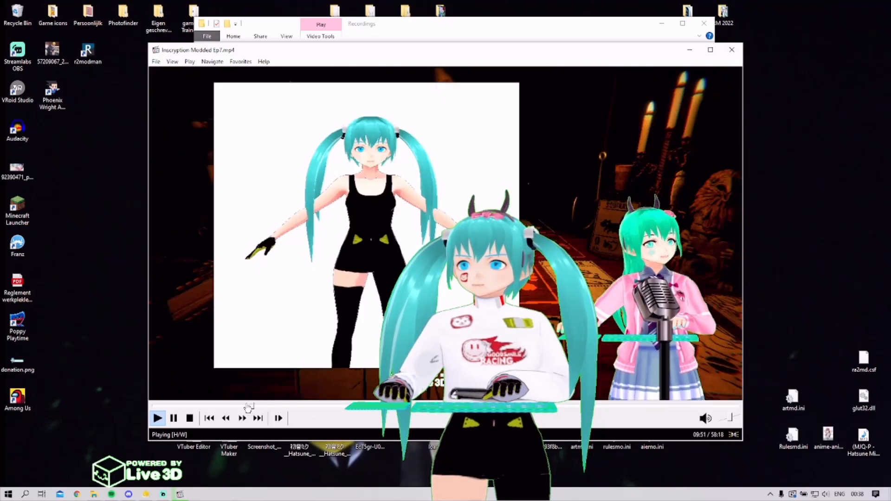
click(173, 418)
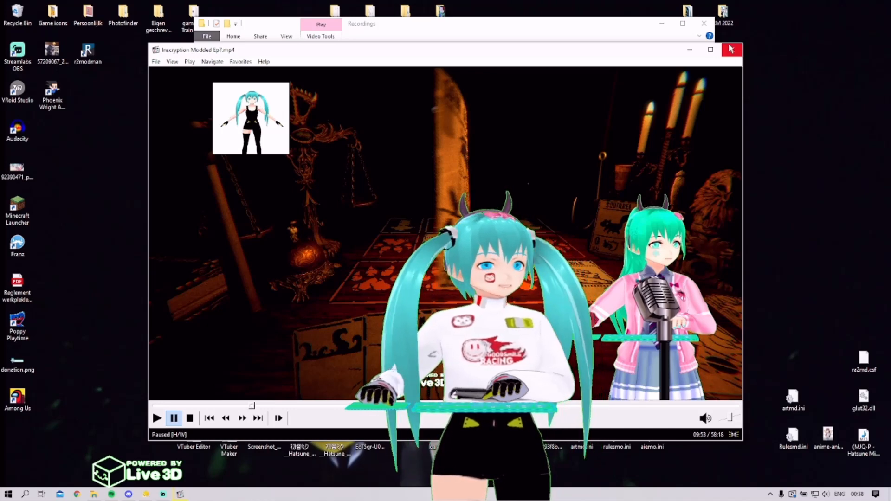
click(731, 49)
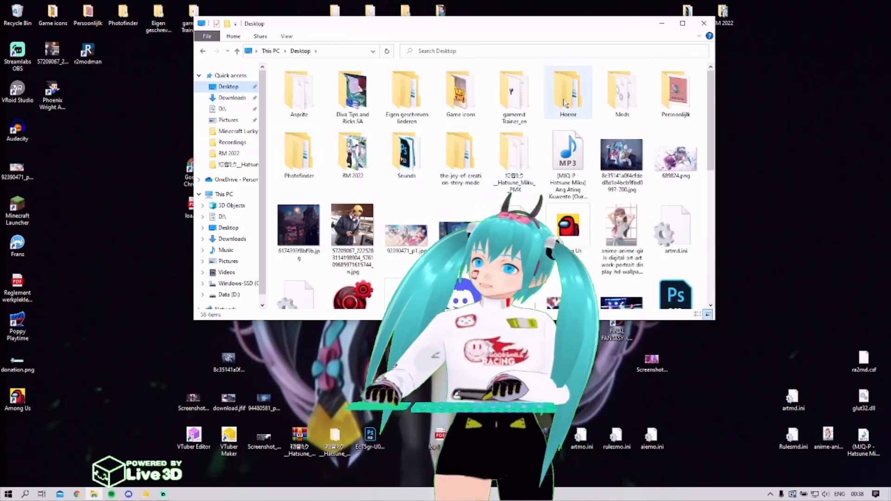
Open the Desktop's Horror folder and then its milr executable folder.
double_click(567, 91)
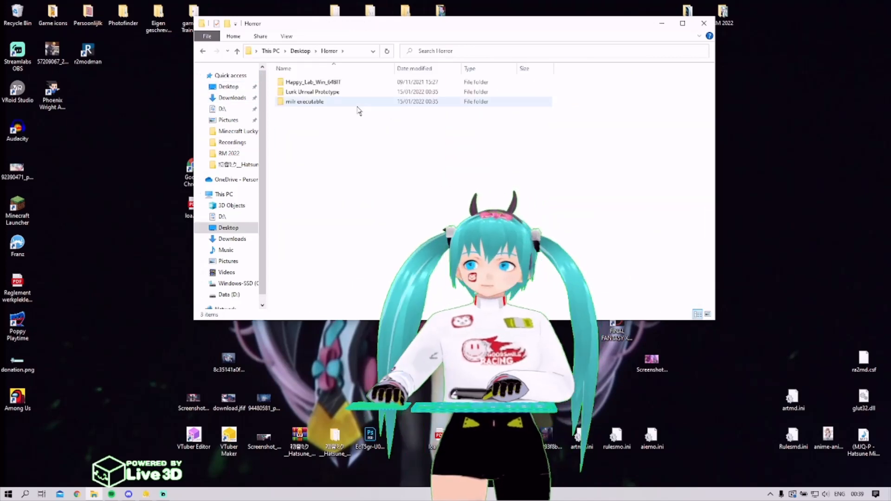
double_click(304, 101)
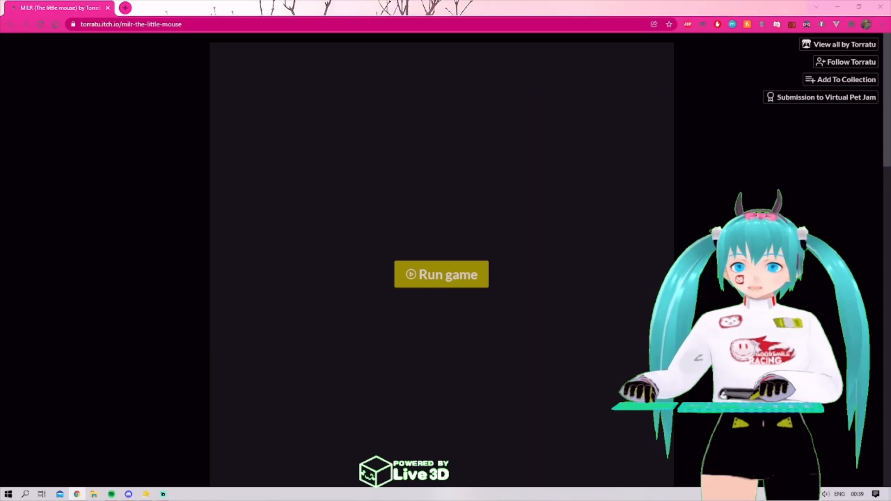
Scroll the MILR itch.io page to the Run game panel and Virtual Pet jam description.
scroll(down, 3)
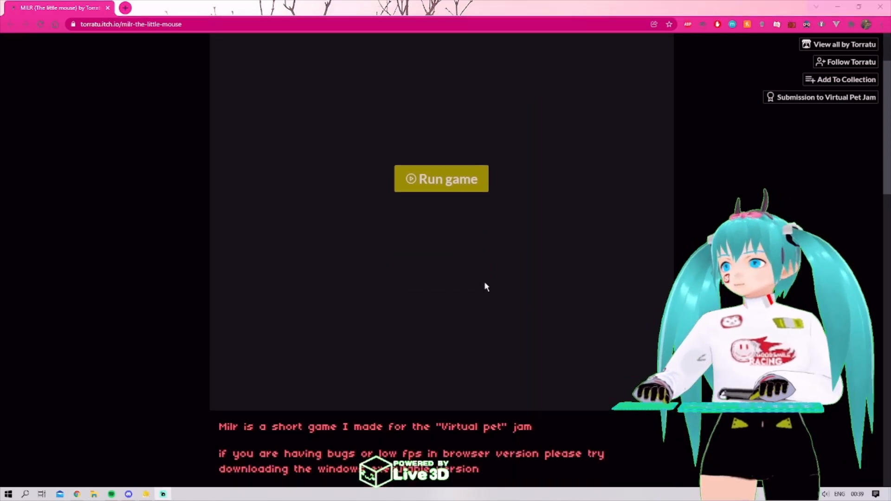
scroll(down, 3)
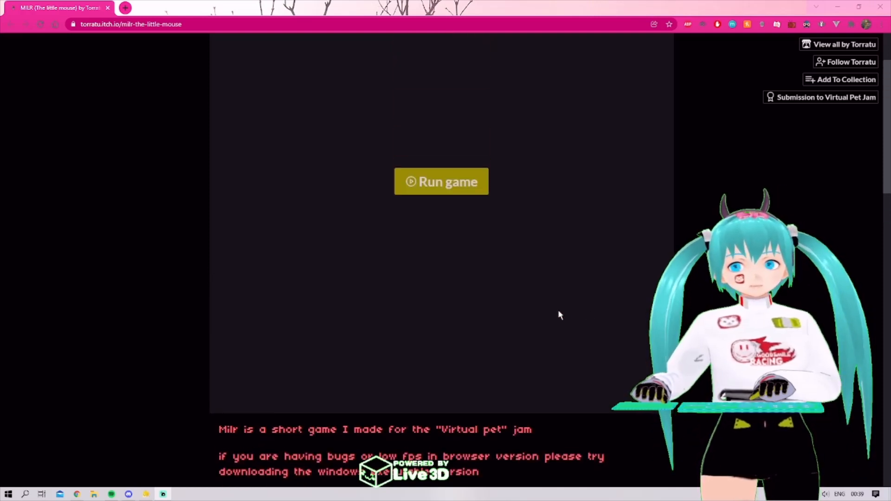
Run MILR in the browser embed and play to the shop with six coins.
click(441, 181)
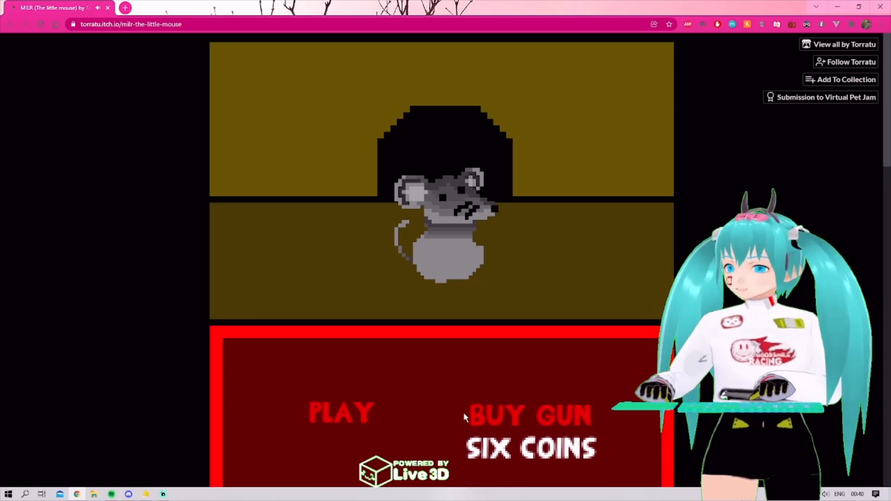
mouse_move(483, 370)
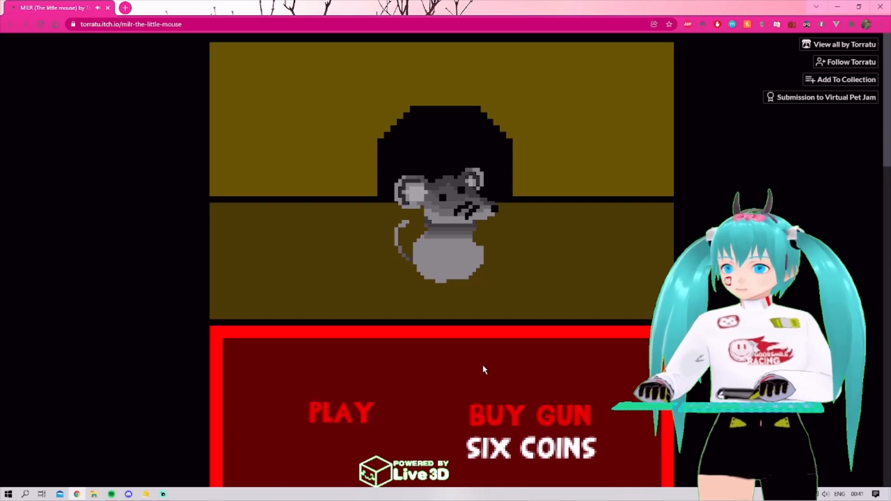
click(340, 411)
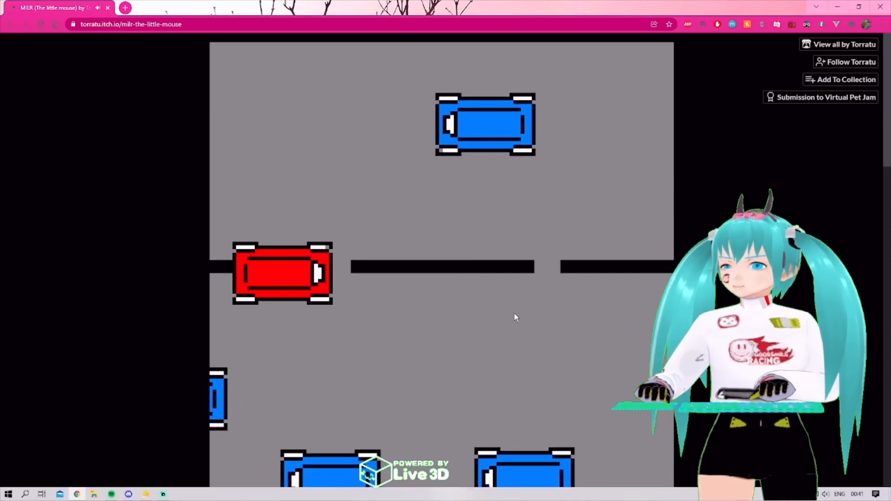
scroll(down, 3)
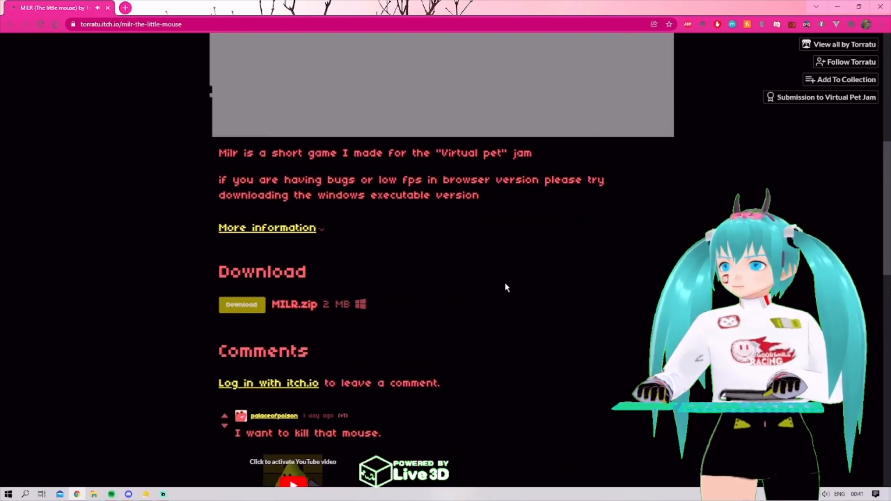
scroll(down, 3)
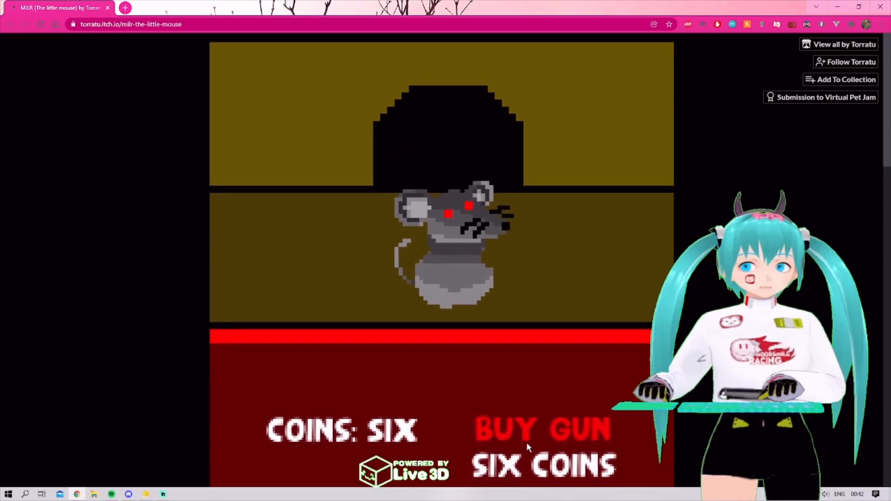
Buy the gun with six coins and shoot the mouse until 'we are dead' appears.
click(542, 429)
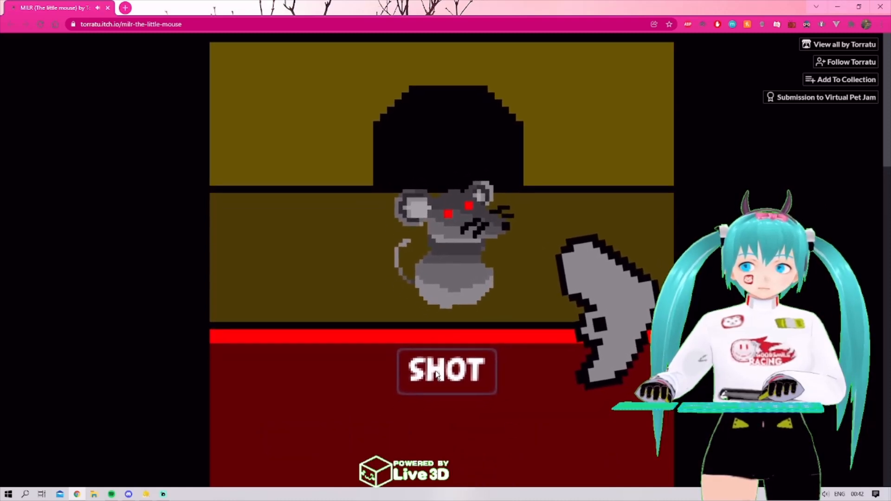
click(446, 372)
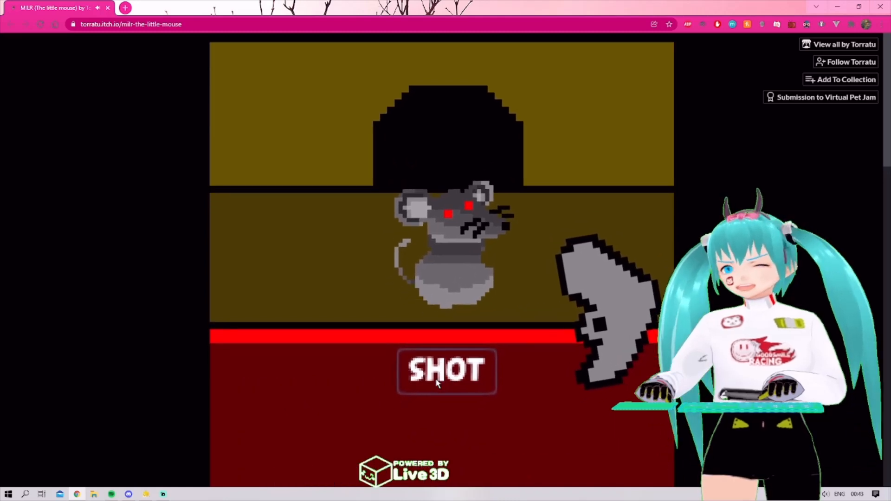
click(447, 372)
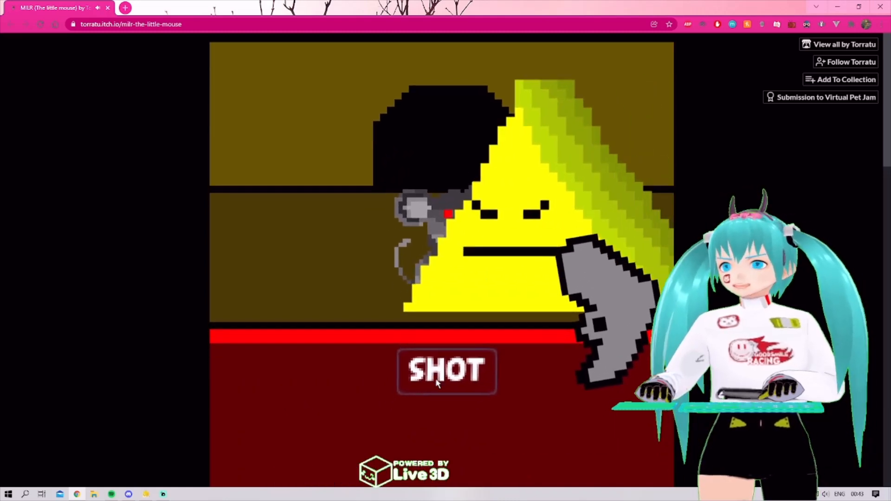
click(446, 372)
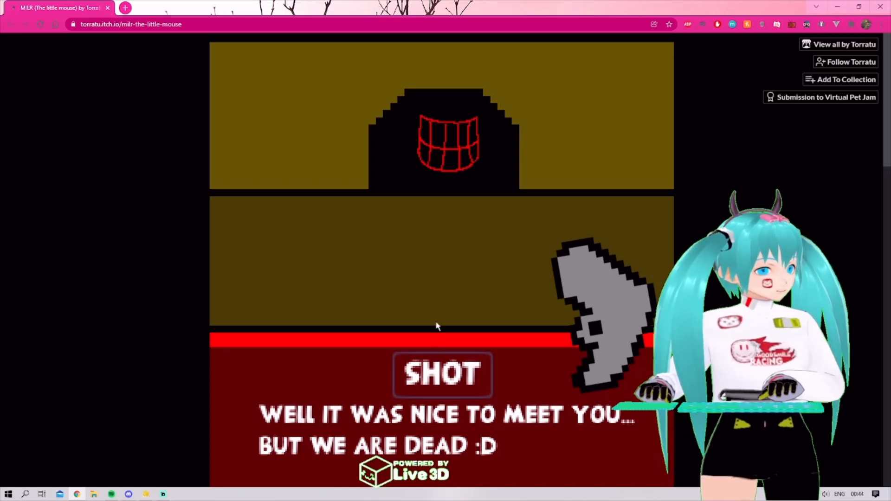
mouse_move(379, 228)
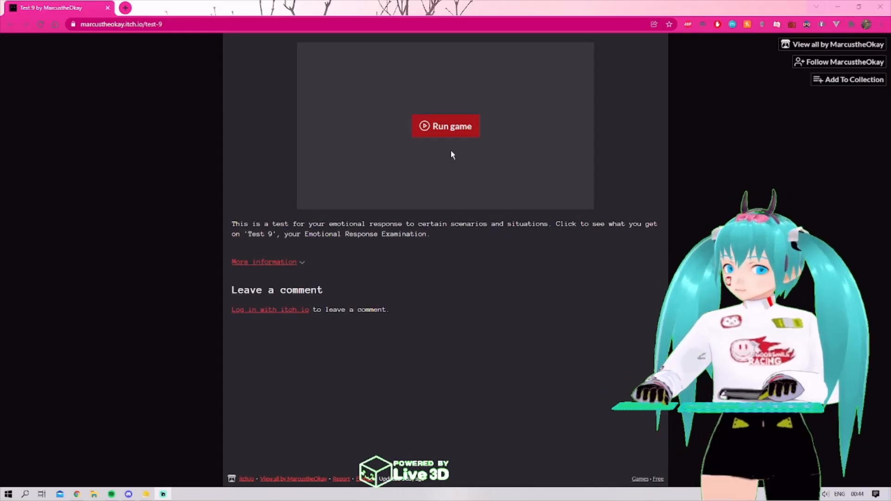
Run Test 9 to show its Emotional Response Examination welcome screen.
click(445, 126)
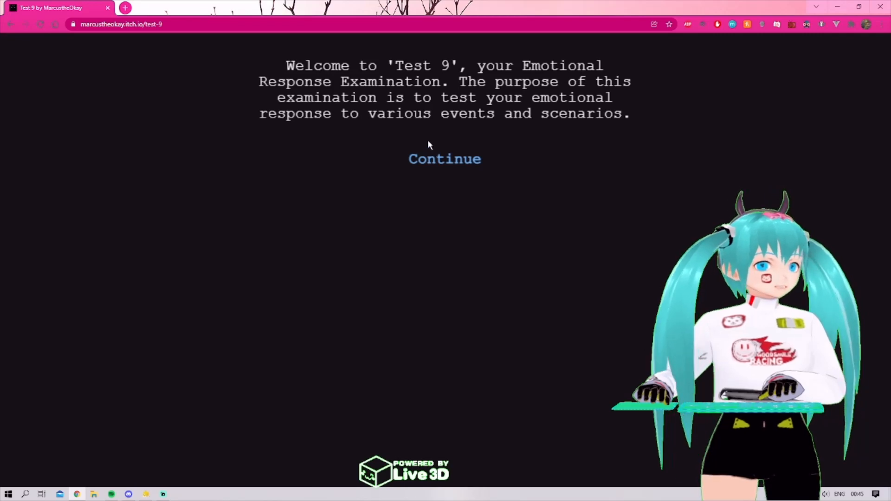
mouse_move(426, 151)
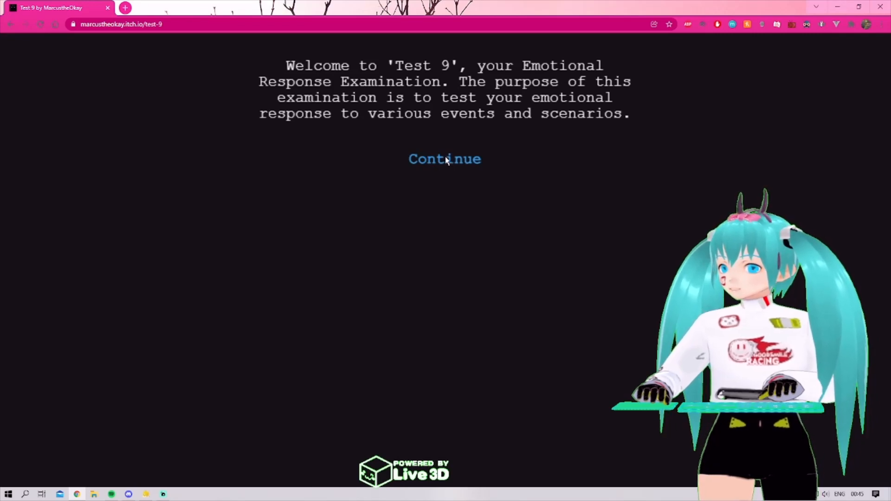
Get past the welcome message and answer the coffee question with Satisfaction.
click(445, 158)
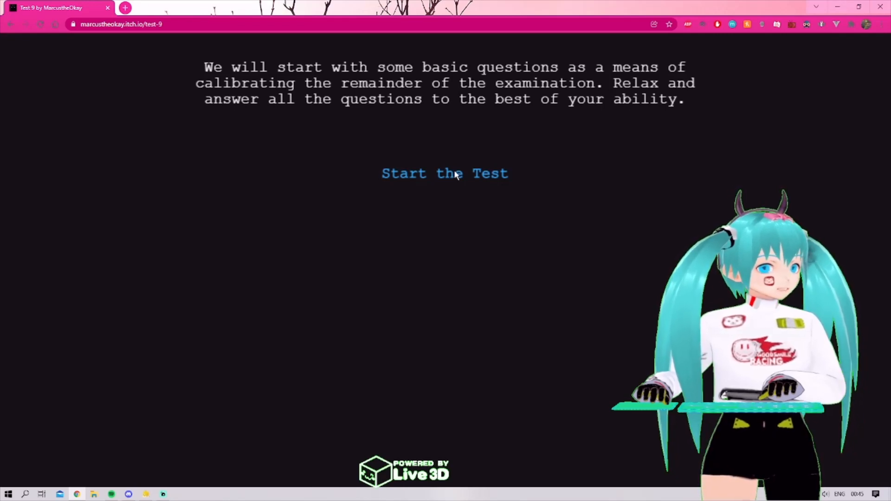
click(444, 174)
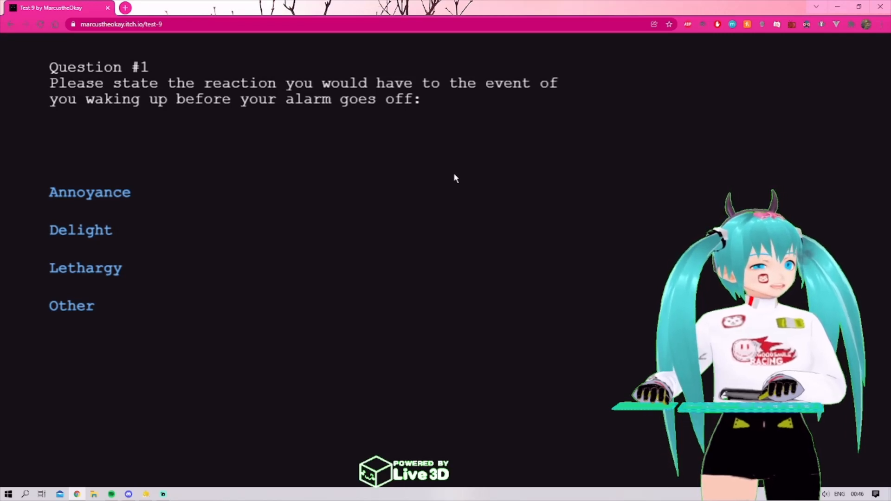
mouse_move(442, 211)
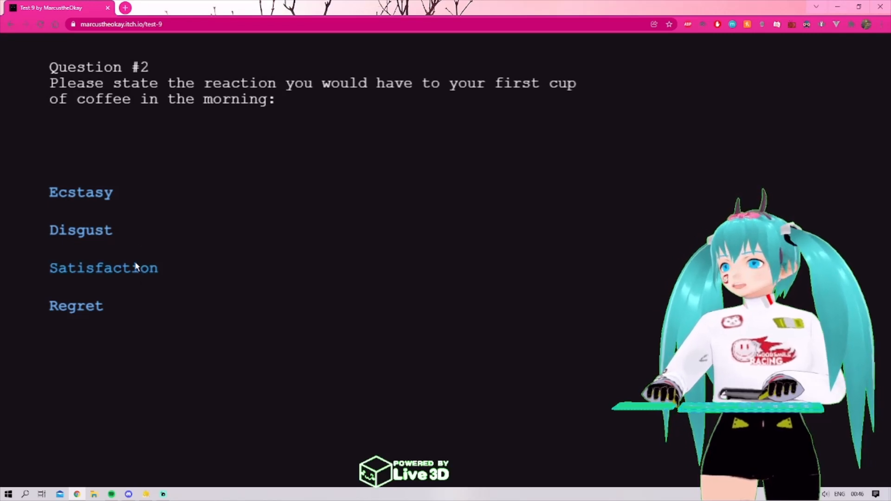
click(104, 268)
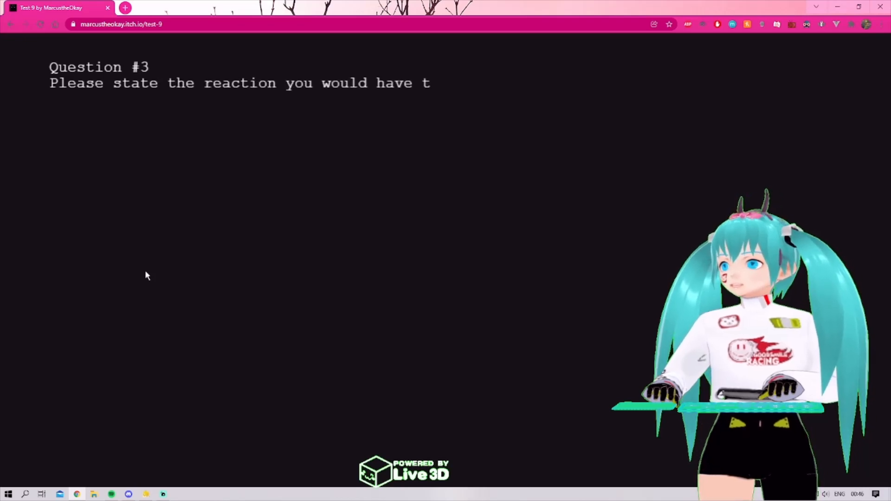
Answer Question #3 about looking out at a field of flowers.
text(o looking out at a field of flowe)
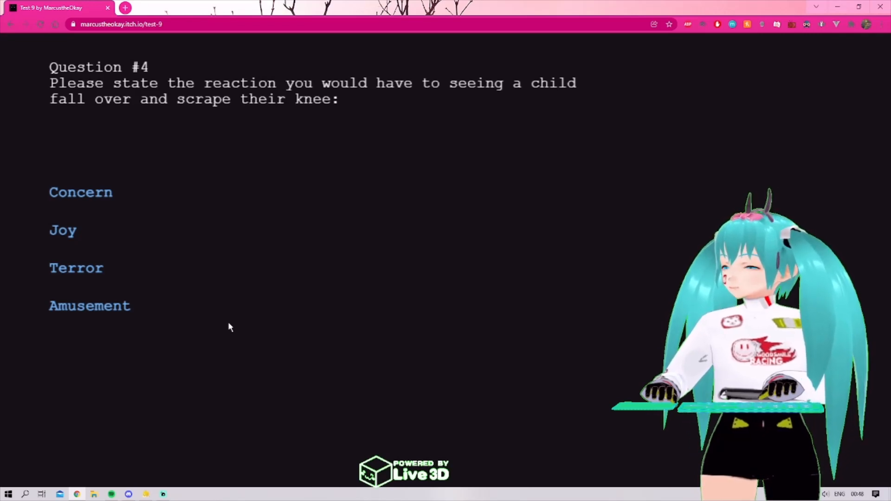
mouse_move(63, 230)
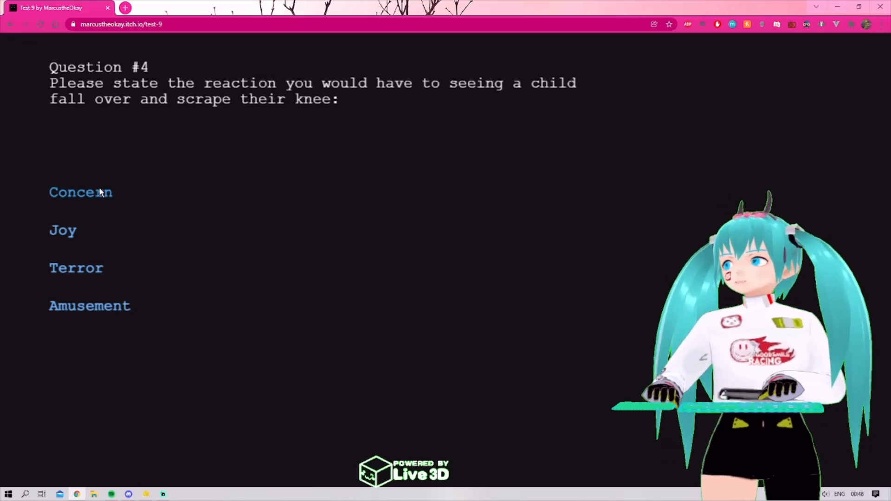
Answer the knee question with Concern and the broken phone question with Regret.
click(81, 192)
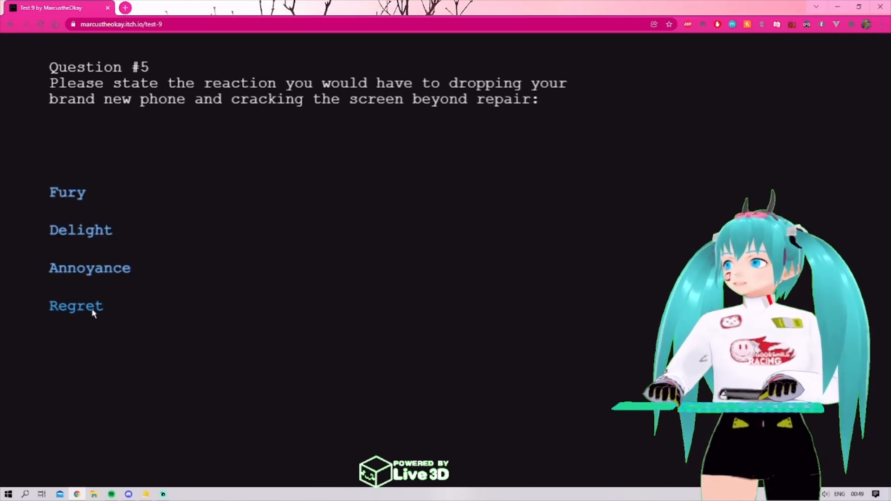
click(75, 306)
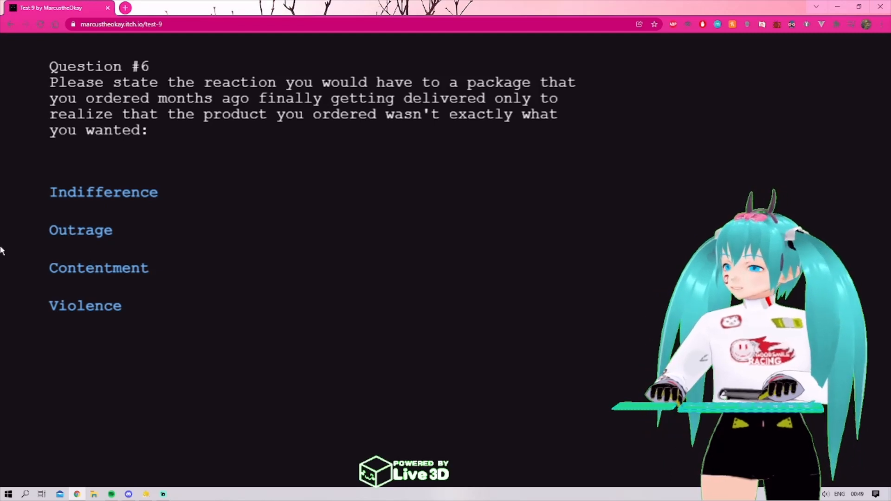
mouse_move(333, 235)
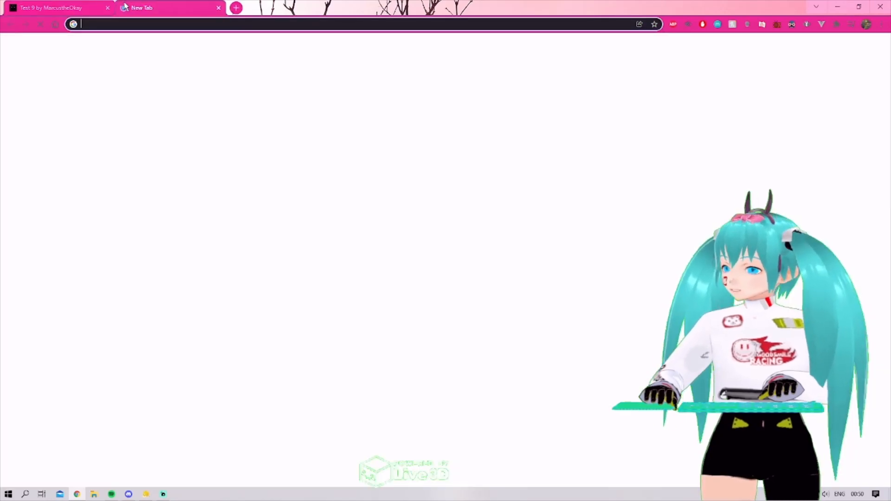
Search Google for 'Indifference' and then 'Contentment' to check their meanings.
text(Indifference)
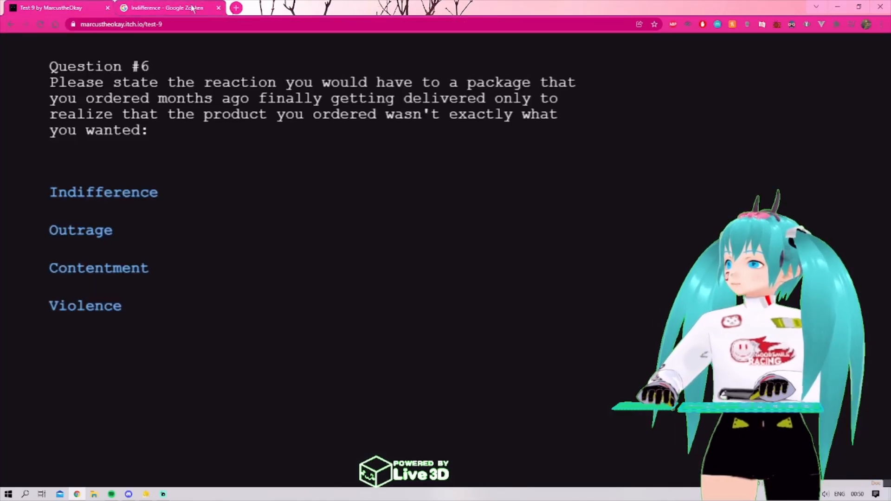
click(165, 8)
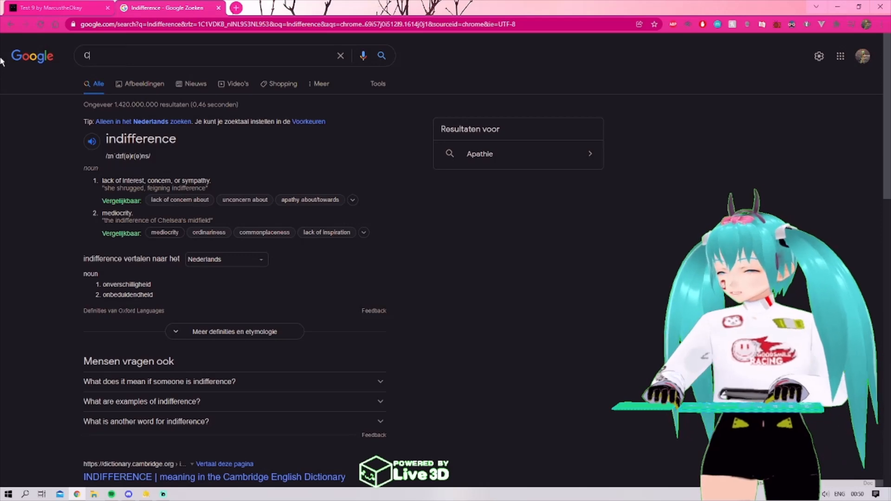
text(Contentment)
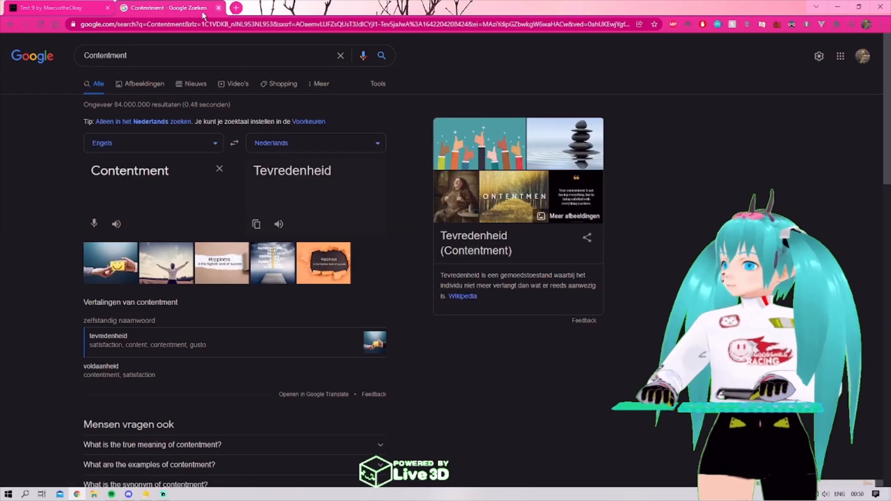
click(51, 7)
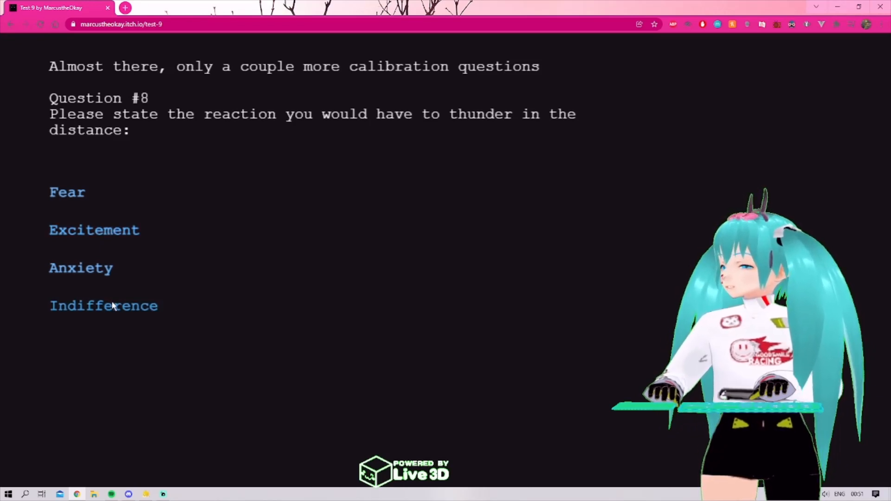
Answer the thunder question with Indifference, pick a Question #9 reaction, and continue past the warning.
click(104, 306)
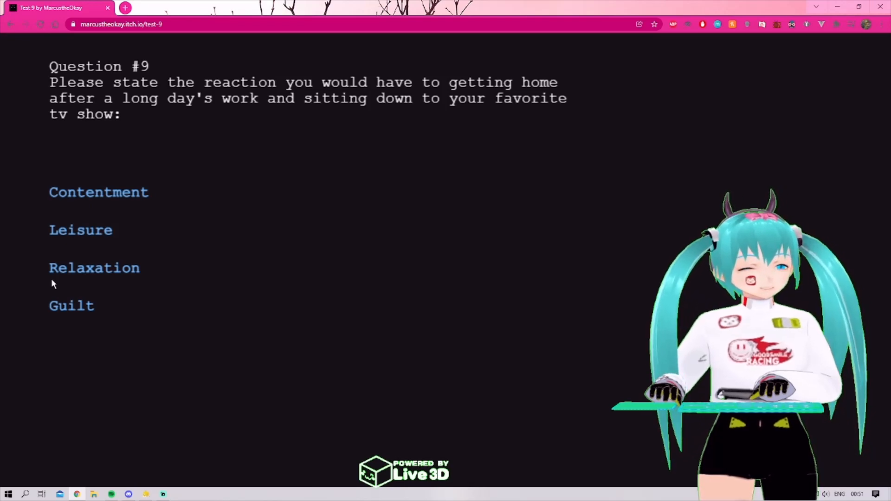
click(94, 268)
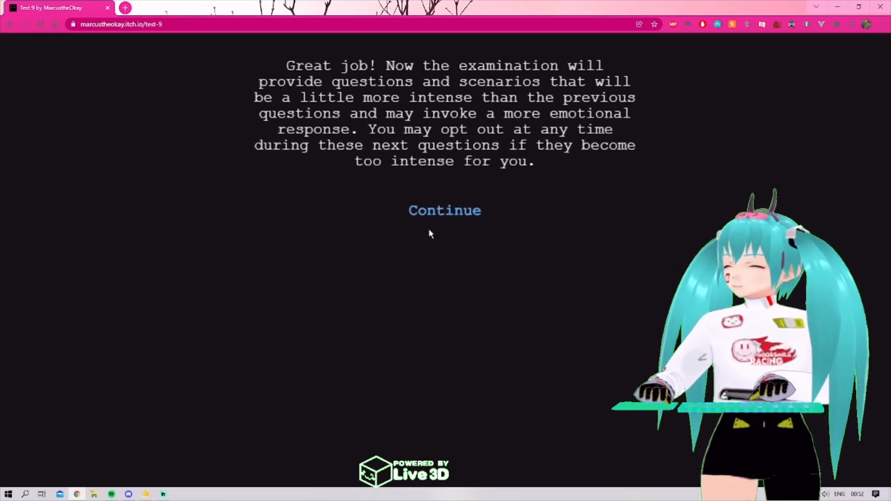
click(445, 210)
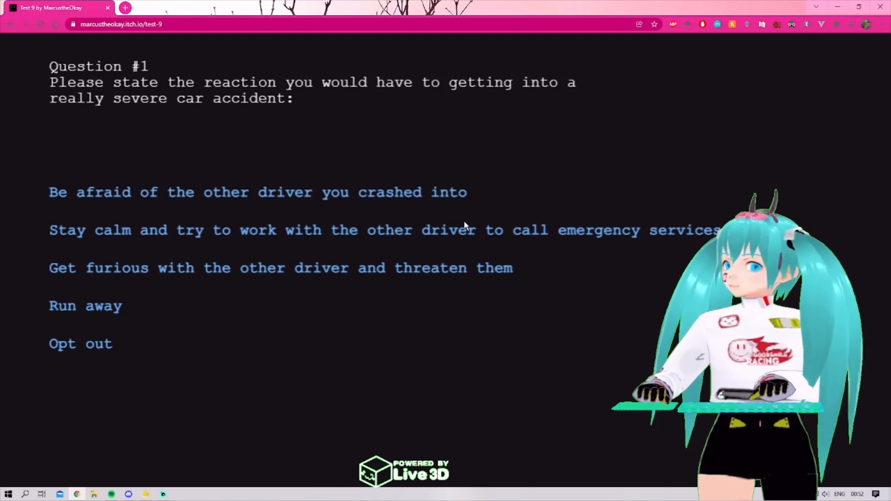
mouse_move(454, 200)
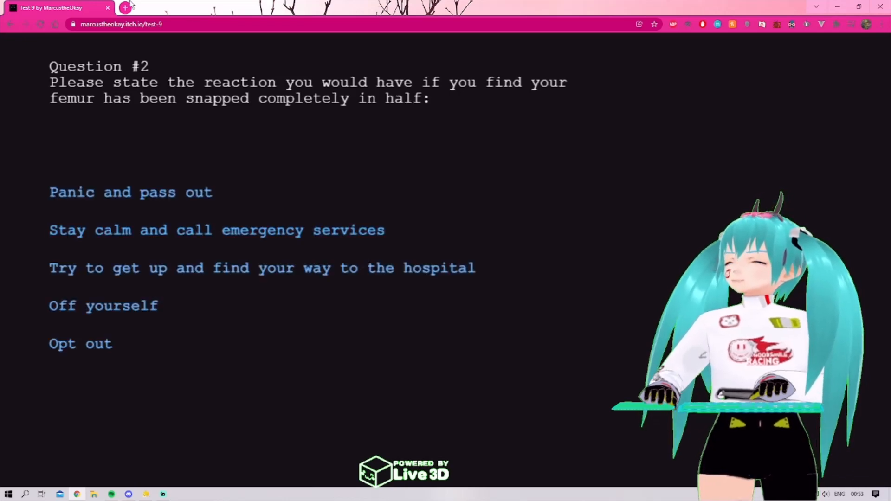
Open a new browser tab beside Test 9.
click(124, 7)
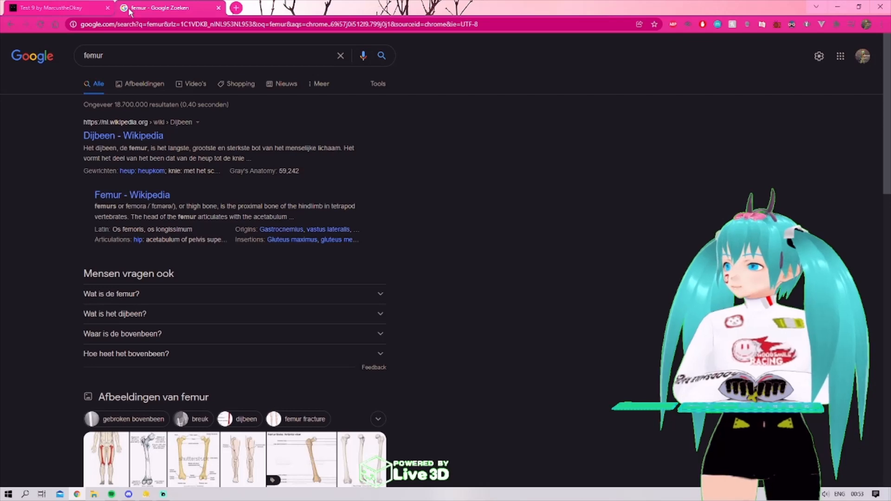
Browse femur image results, preview a skeleton diagram, and return to the Test 9 tab.
scroll(down, 3)
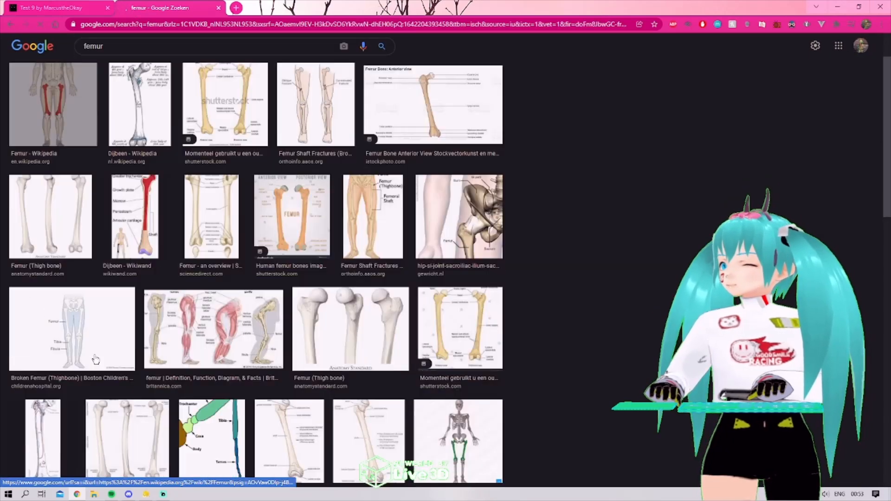
click(53, 104)
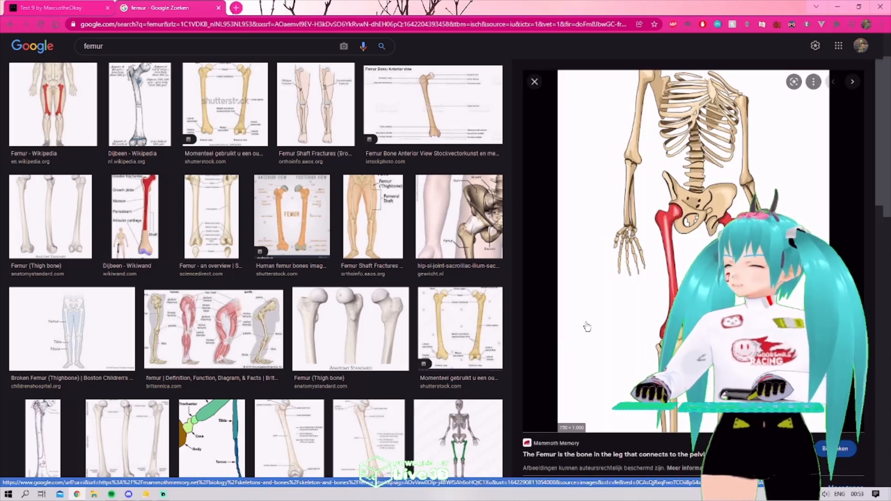
click(51, 8)
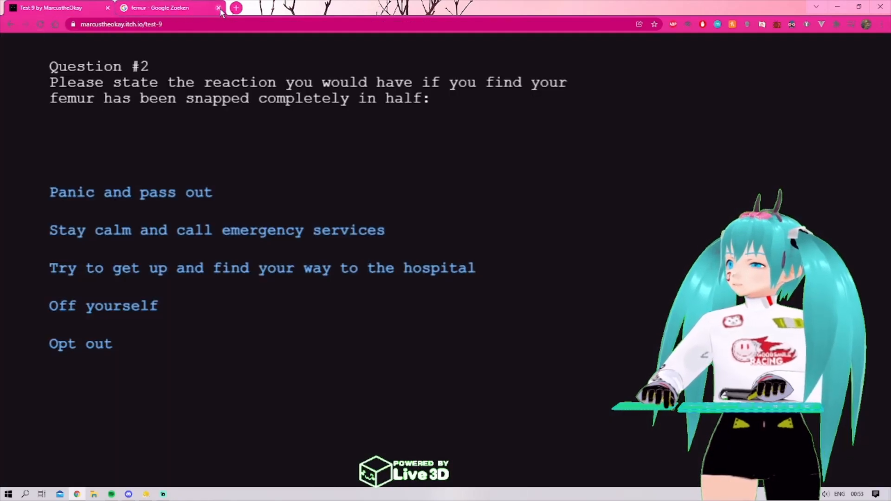
Close the Google femur search tab.
click(219, 8)
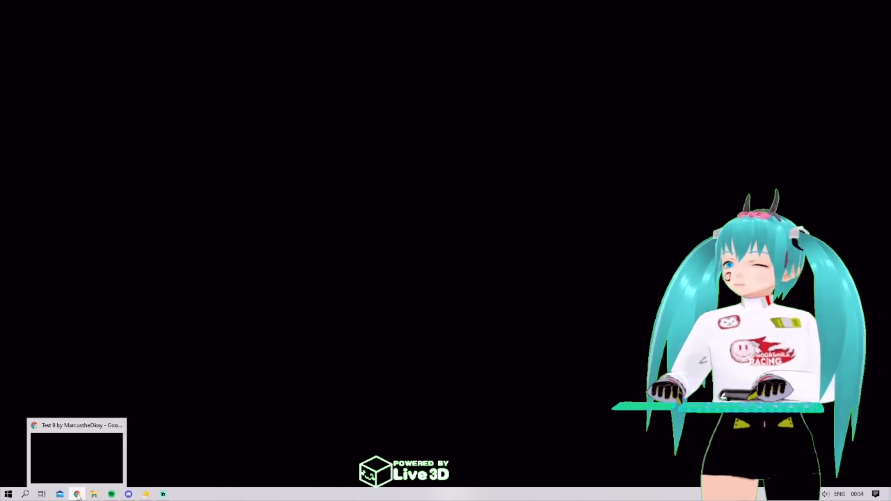
Restore the Test 9 Chrome window from the taskbar.
click(76, 494)
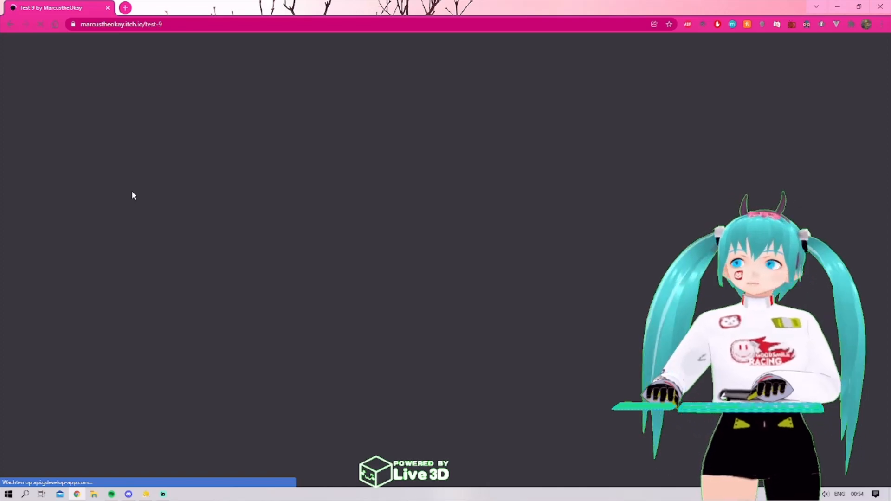
Reload the blank game page through the right-click context menu.
right_click(134, 196)
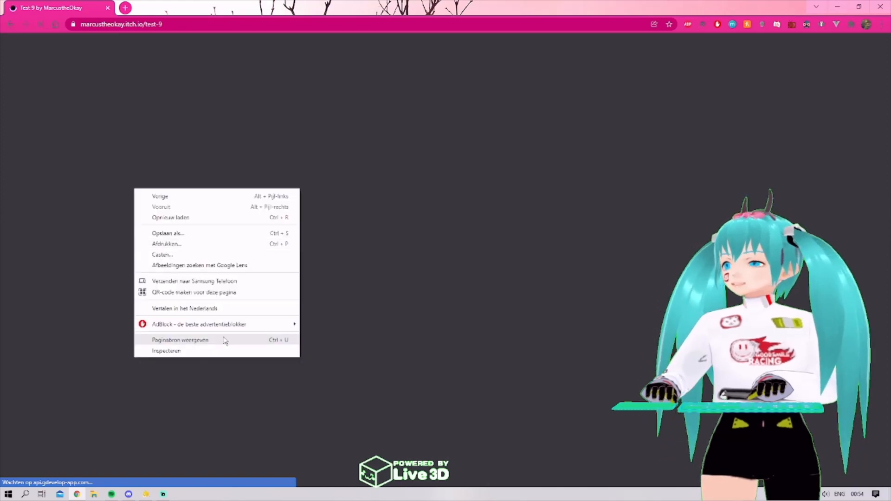
click(180, 339)
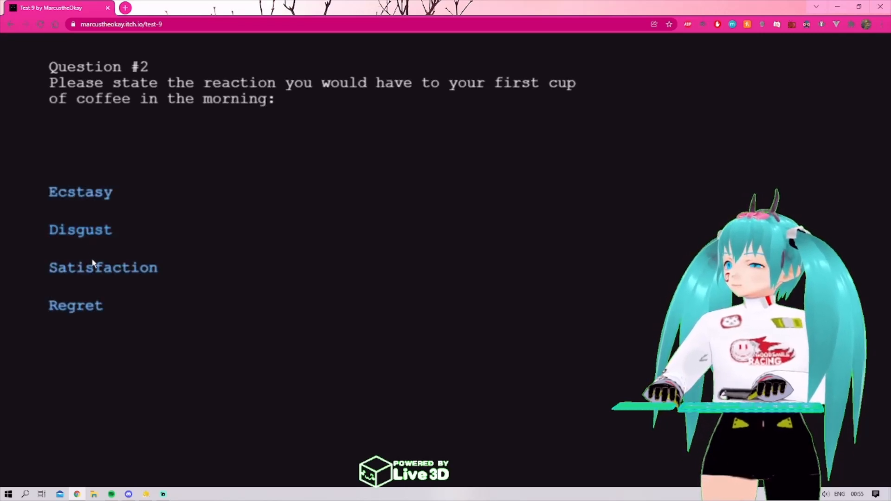
Answer the coffee, flower-field and following questions, choosing Concern for Question #4.
click(103, 268)
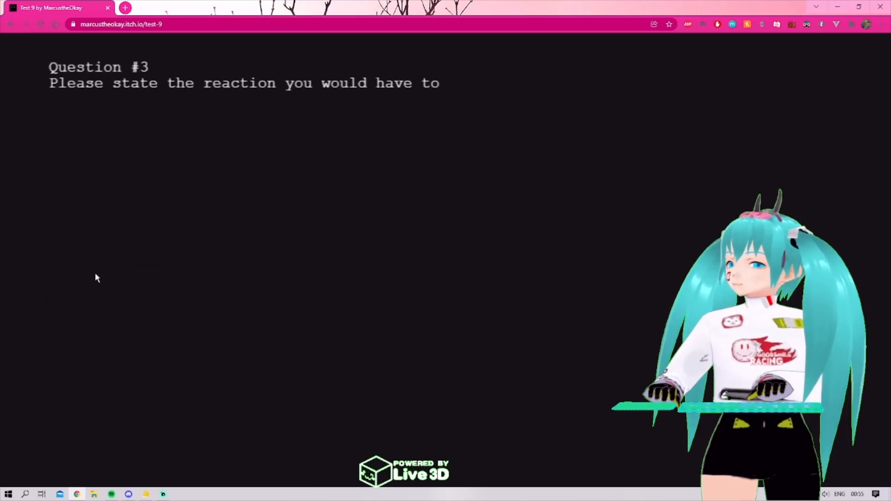
text(looking out at a field of flower)
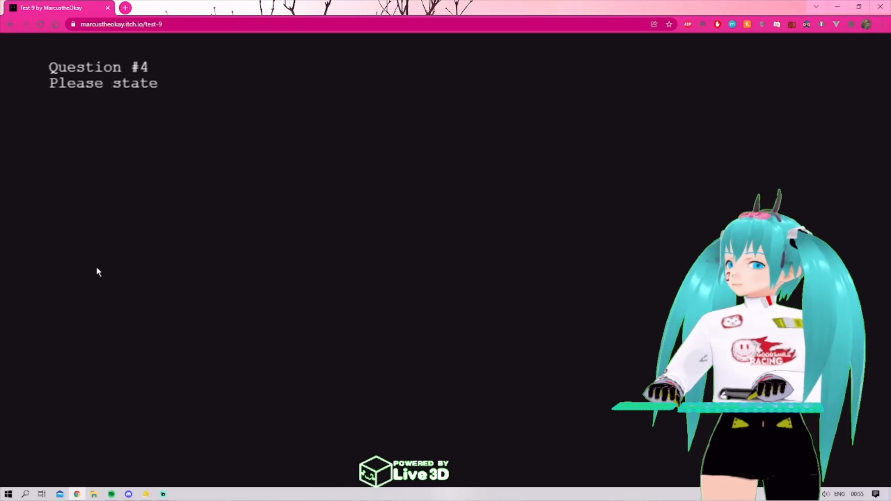
text(the reaction you would have to seeing a child)
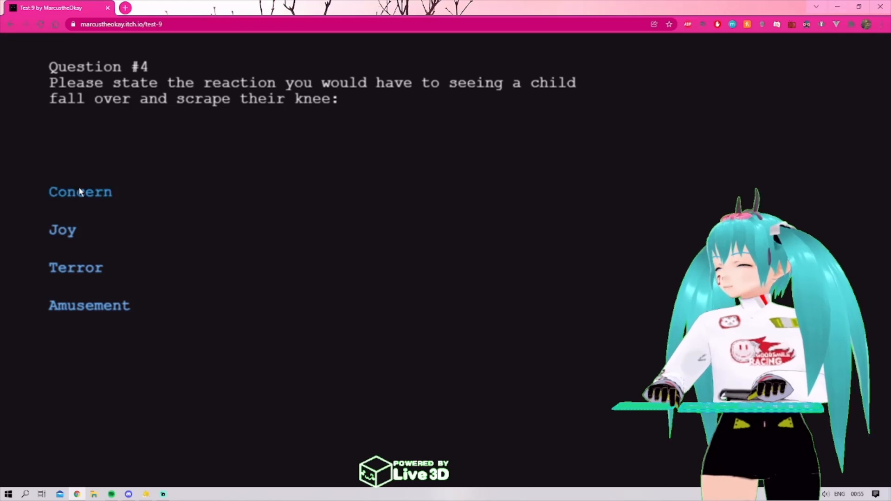
click(80, 192)
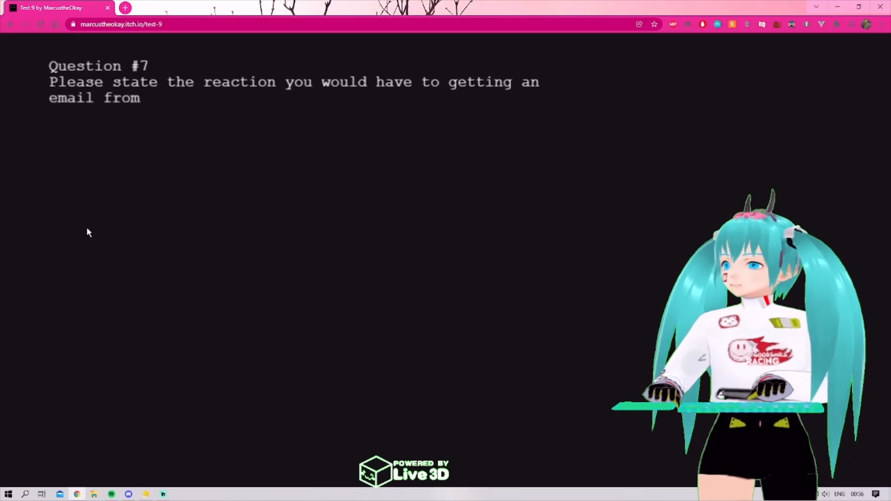
Answer the university question, choose Fear for thunder, and continue to the intense questions.
text(a prestigious university statin)
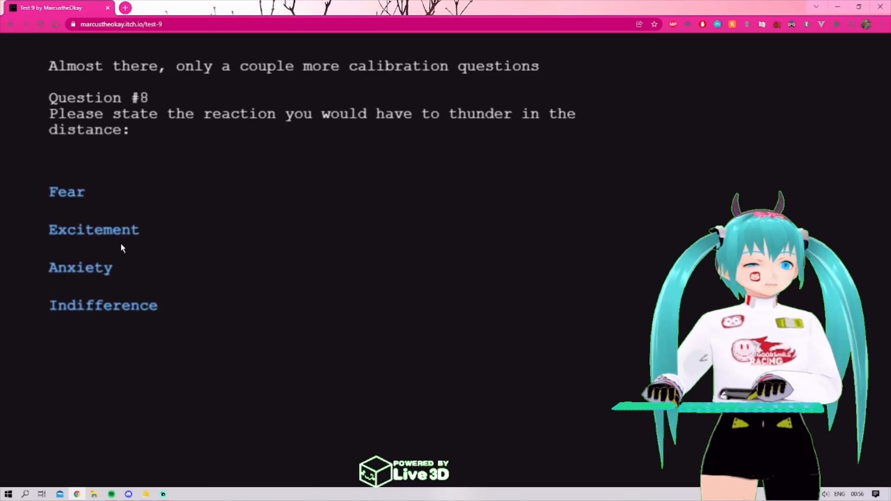
mouse_move(80, 193)
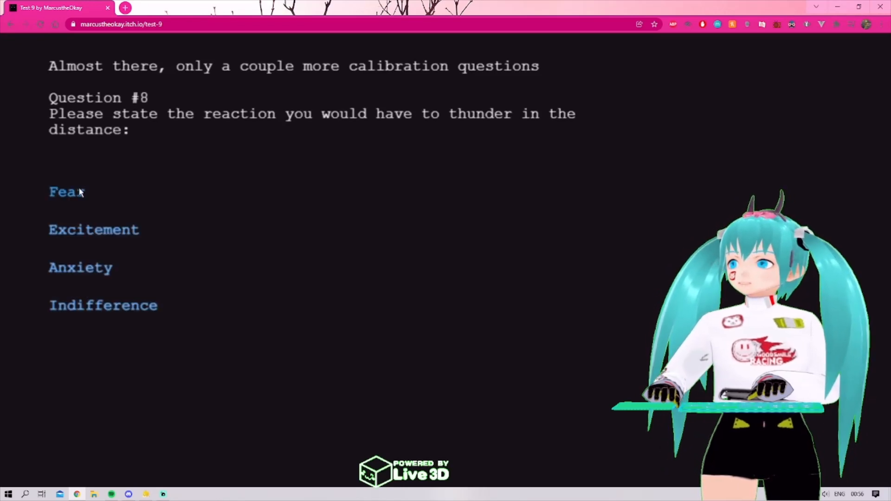
click(63, 192)
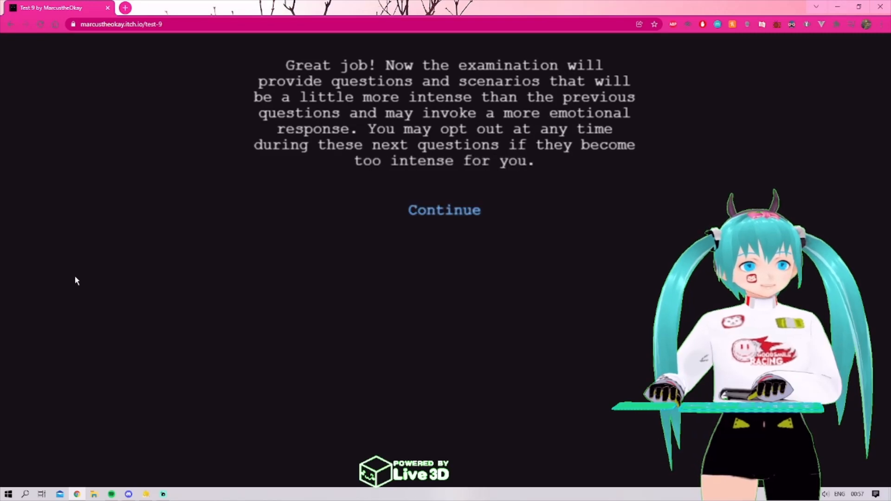
click(444, 209)
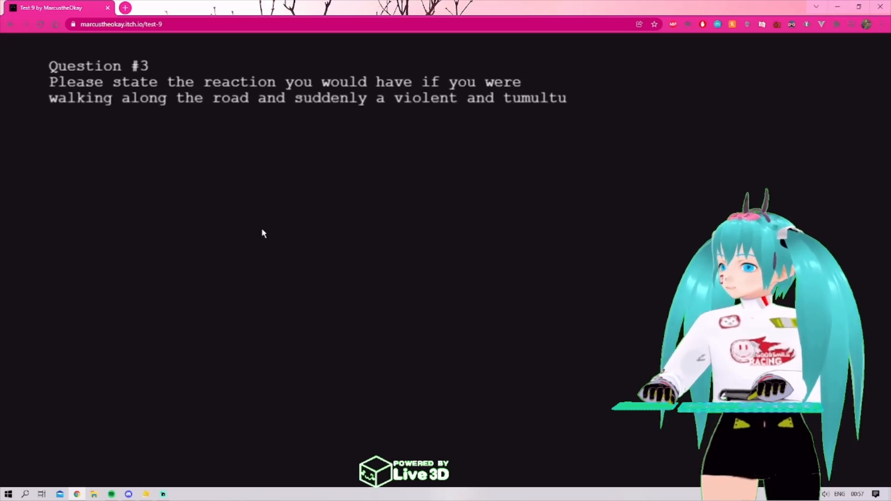
Work through the intense thunderstorm question on the way to Question #5.
text(tumultuous thunder storm formed overhead)
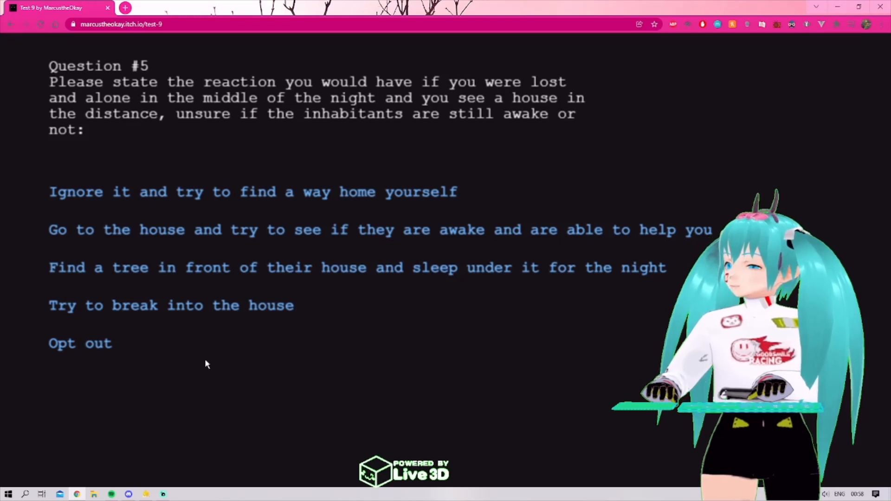
mouse_move(109, 126)
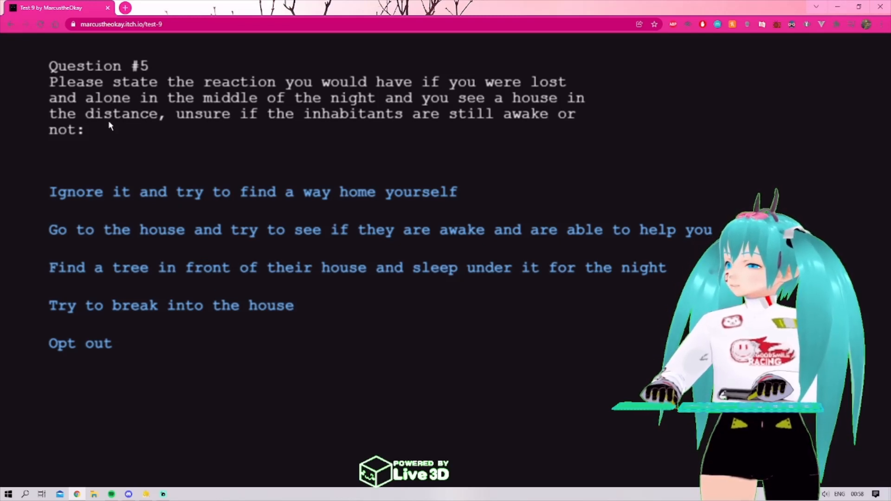
mouse_move(173, 150)
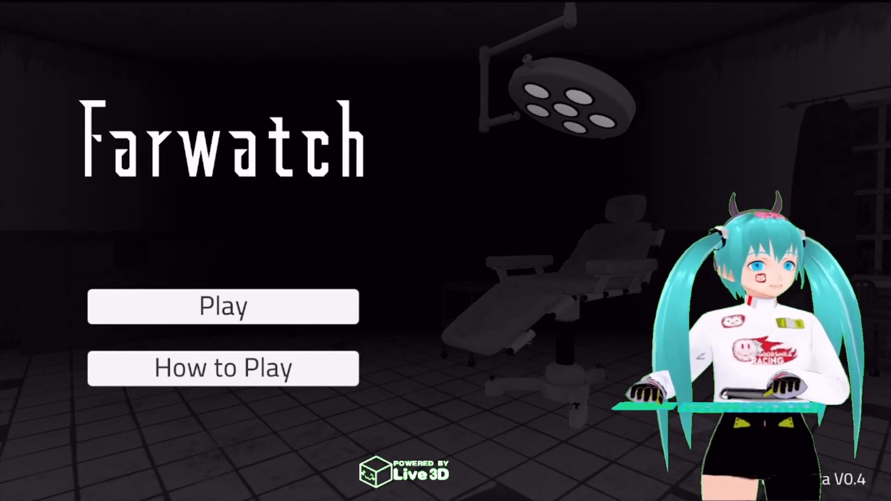
Read Farwatch's How to Play panel on collecting 14 documents and using the tazer, then close it.
click(223, 367)
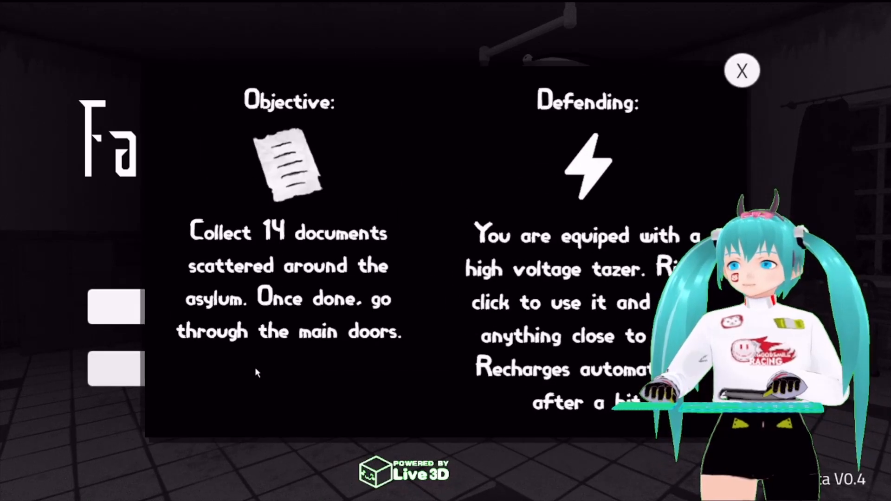
mouse_move(321, 349)
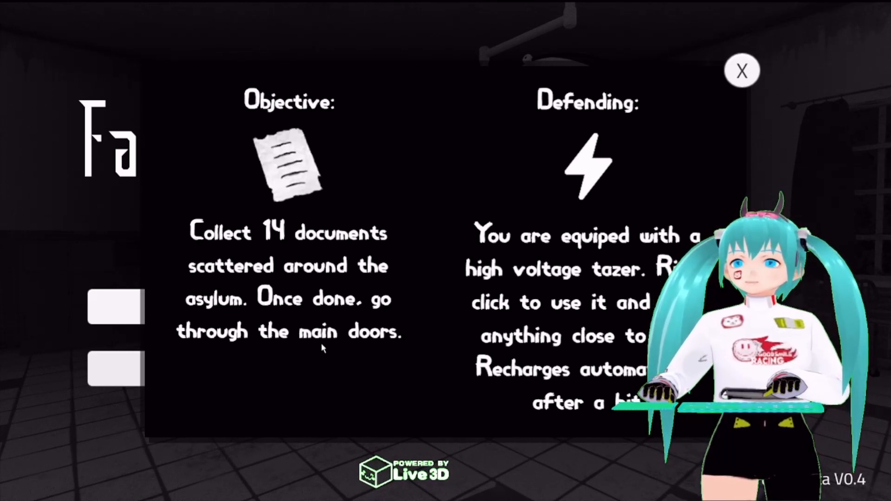
click(742, 71)
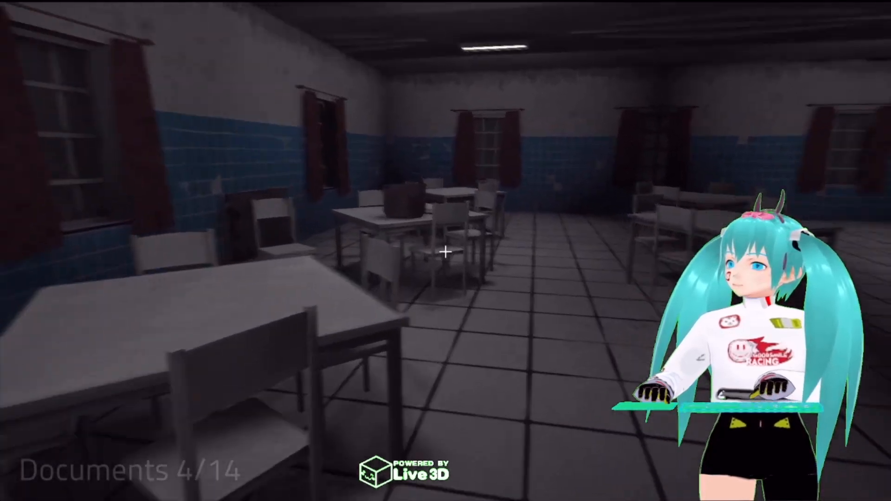
mouse_move(446, 251)
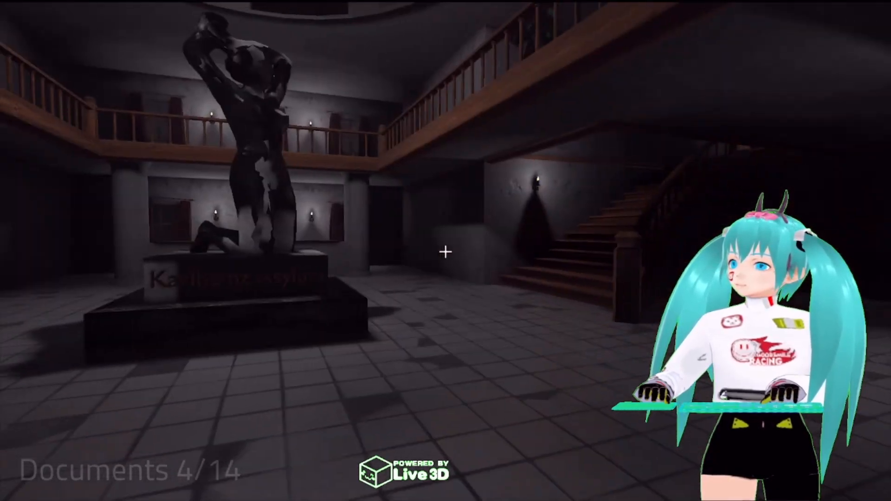
mouse_move(445, 251)
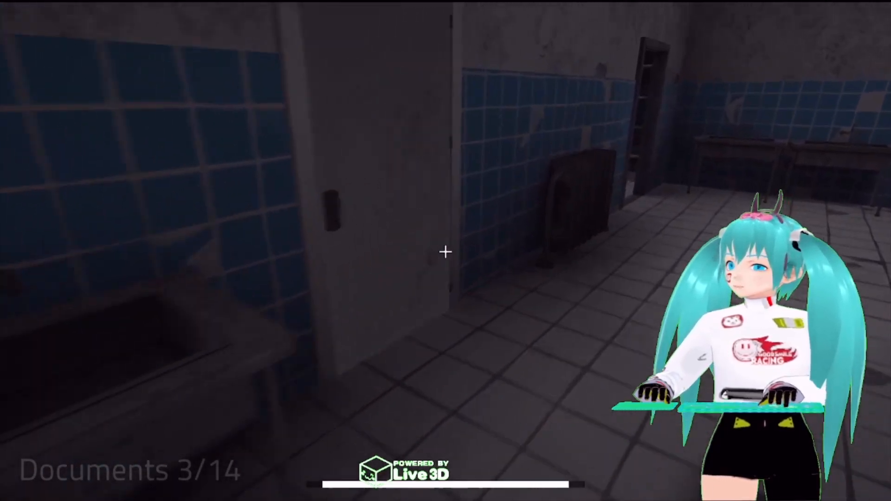
Walk forward through the tiled asylum washroom searching for documents.
key(w)
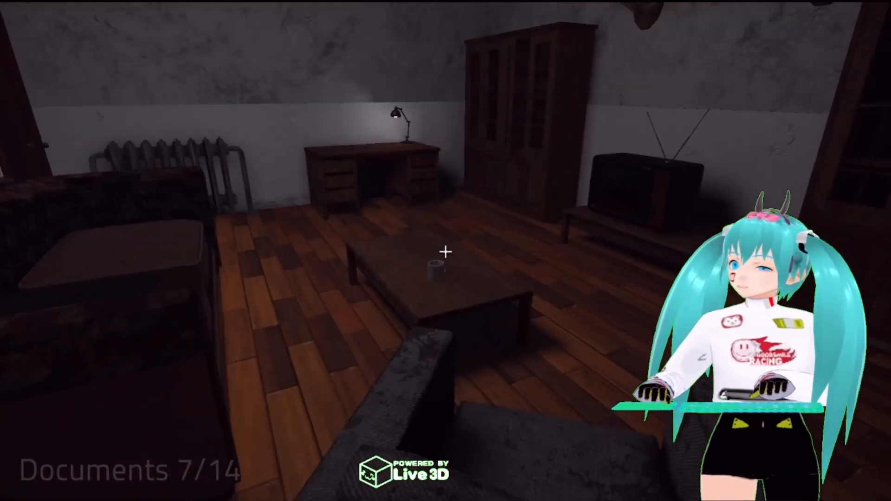
mouse_move(446, 251)
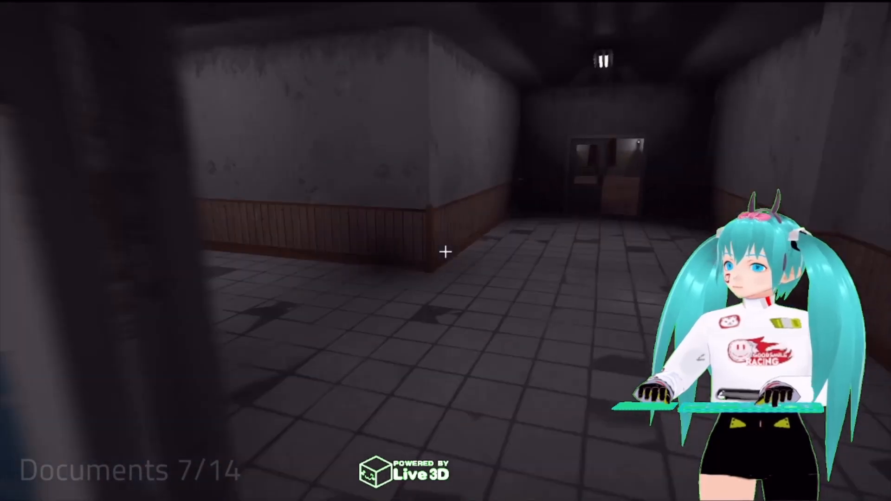
Walk out of the lounge down the dim corridor toward the double doors.
key(w)
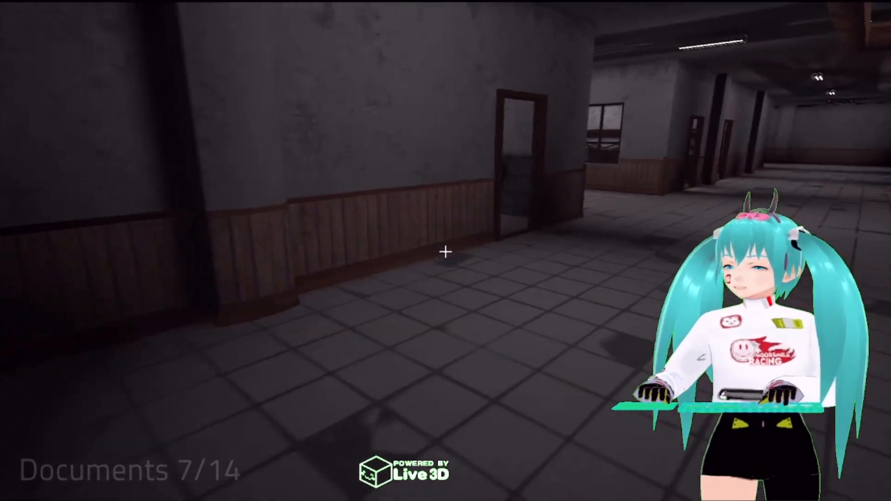
Advance along the hallway toward the statue hall staircase where the monster appears.
key(w)
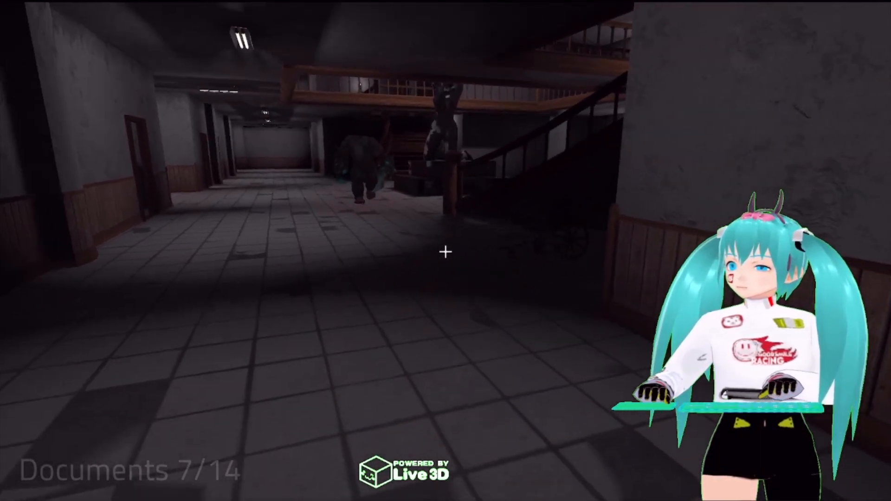